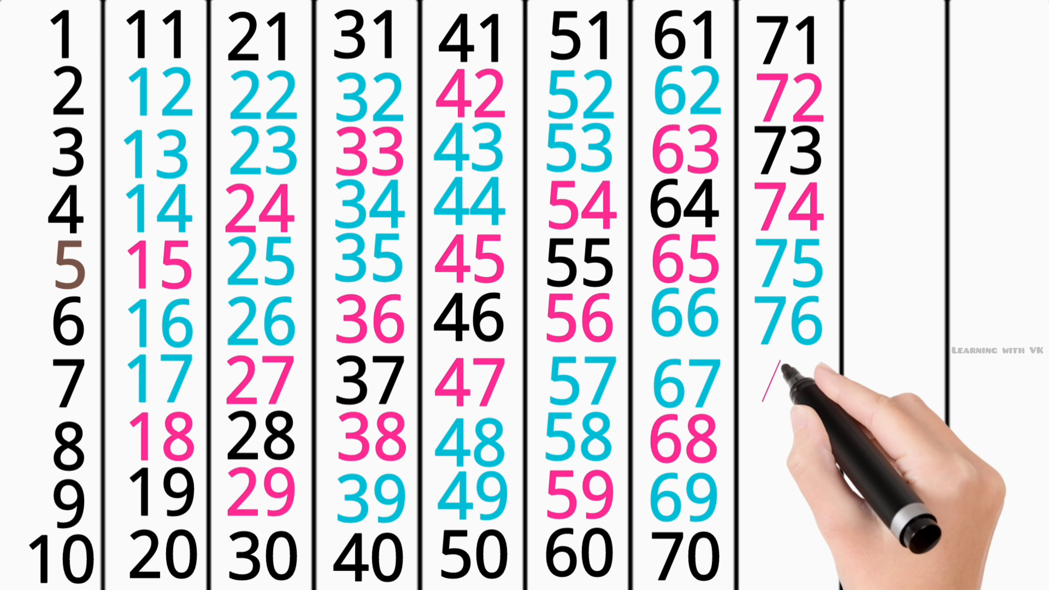
pyautogui.moveTo(803, 375)
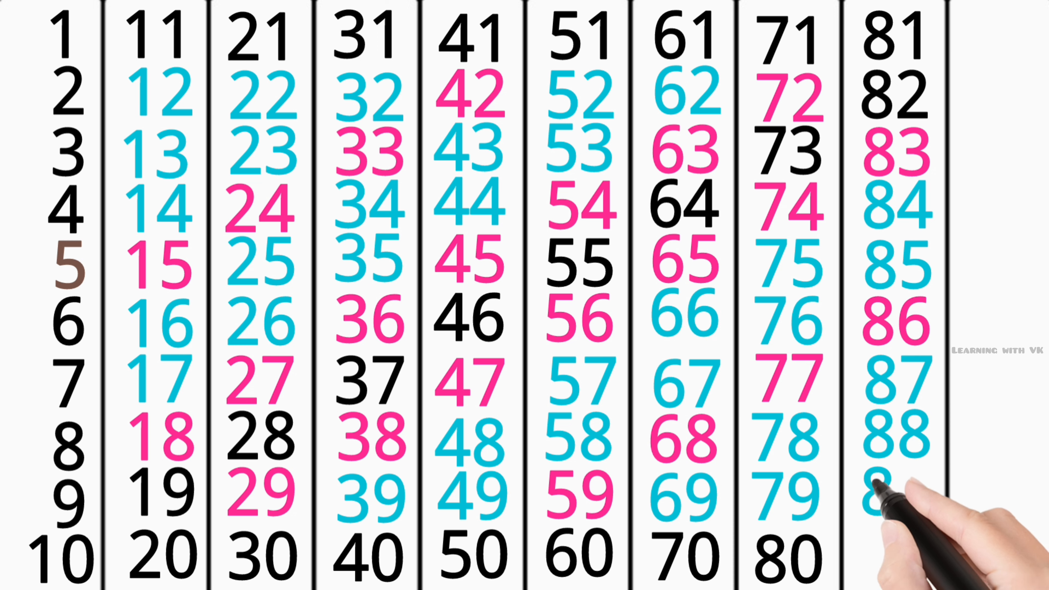
pyautogui.moveTo(903, 555)
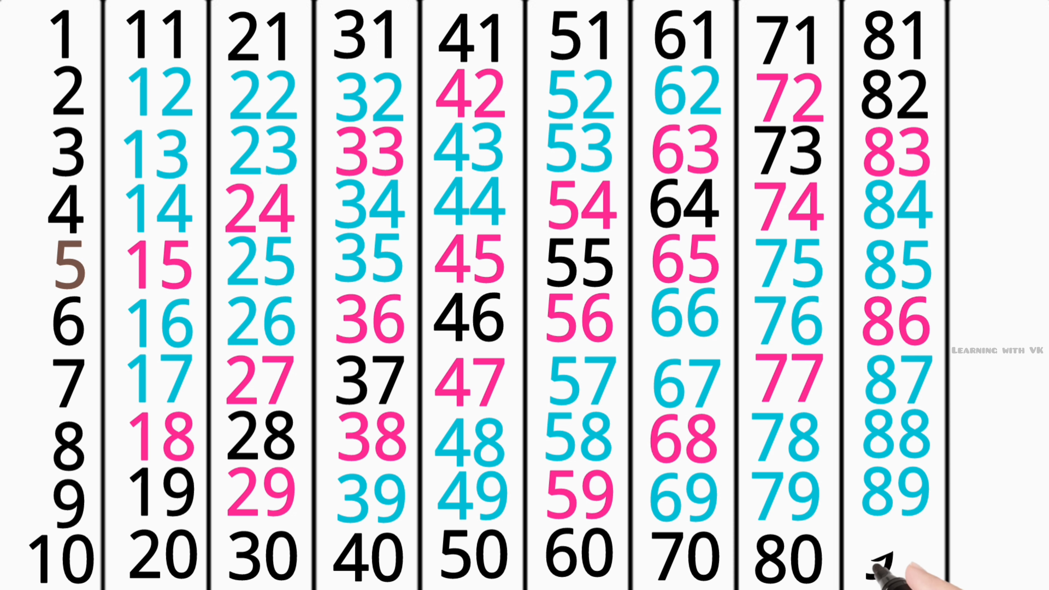
pyautogui.moveTo(910, 562)
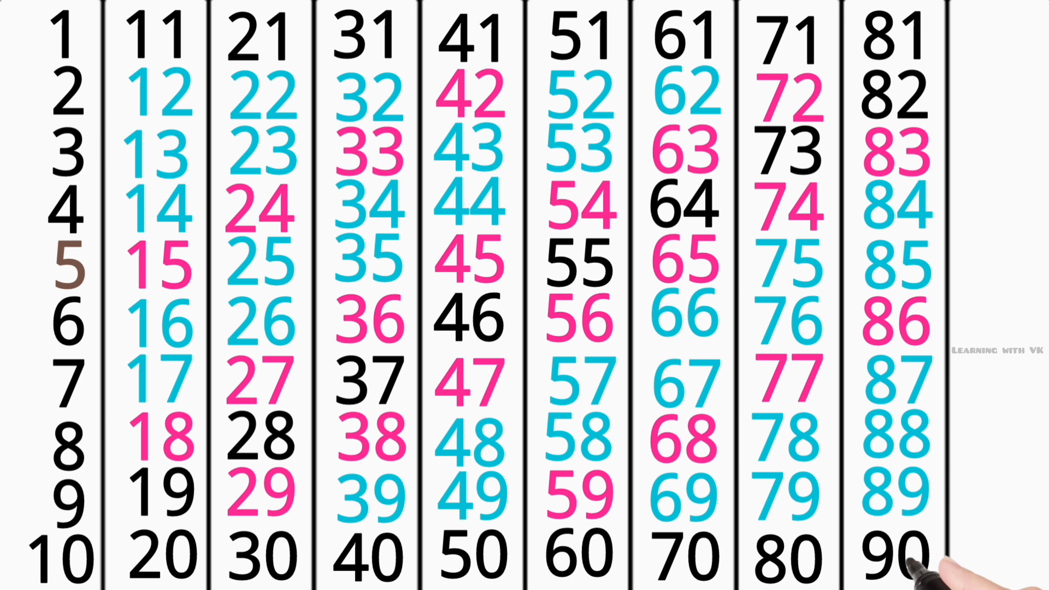